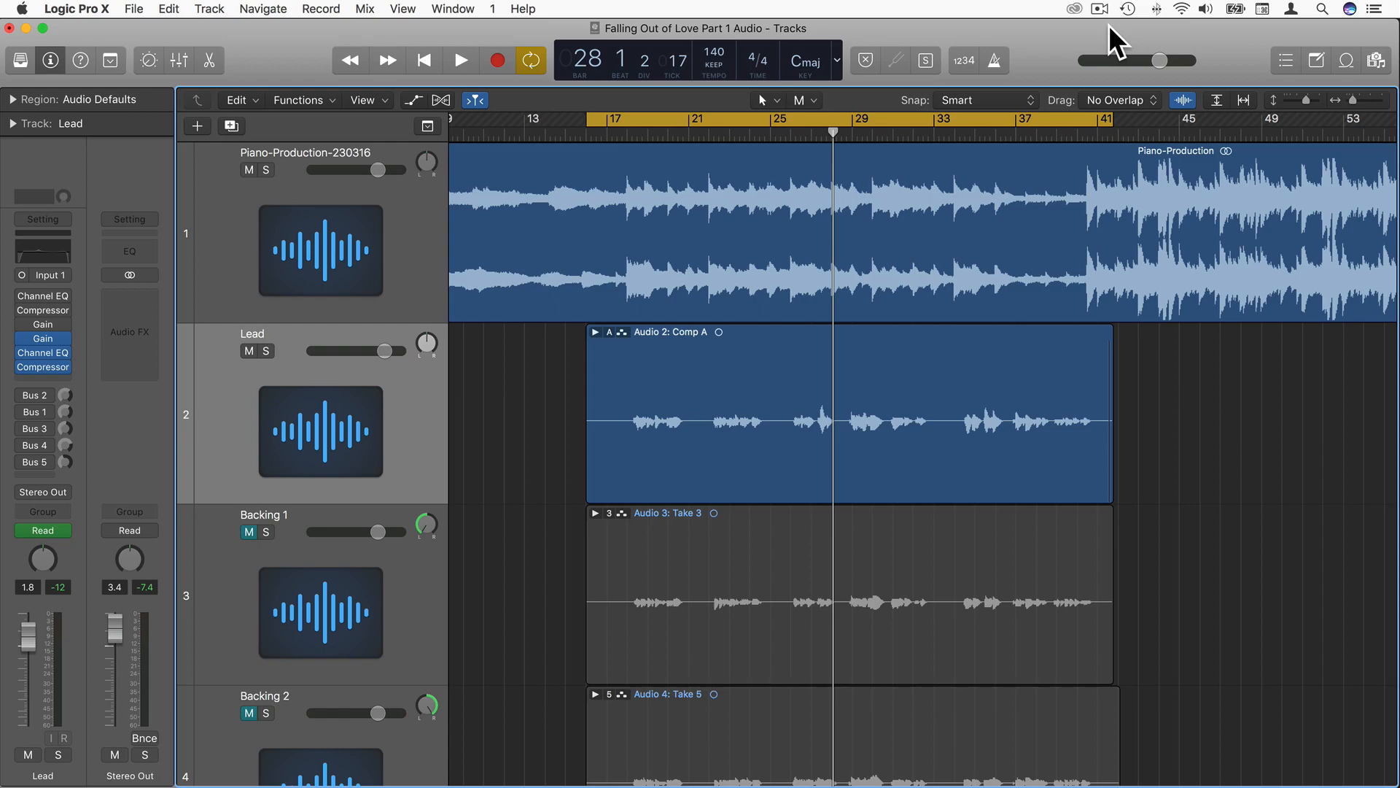
{"action": "mouse_move", "coordinate": [532, 255]}
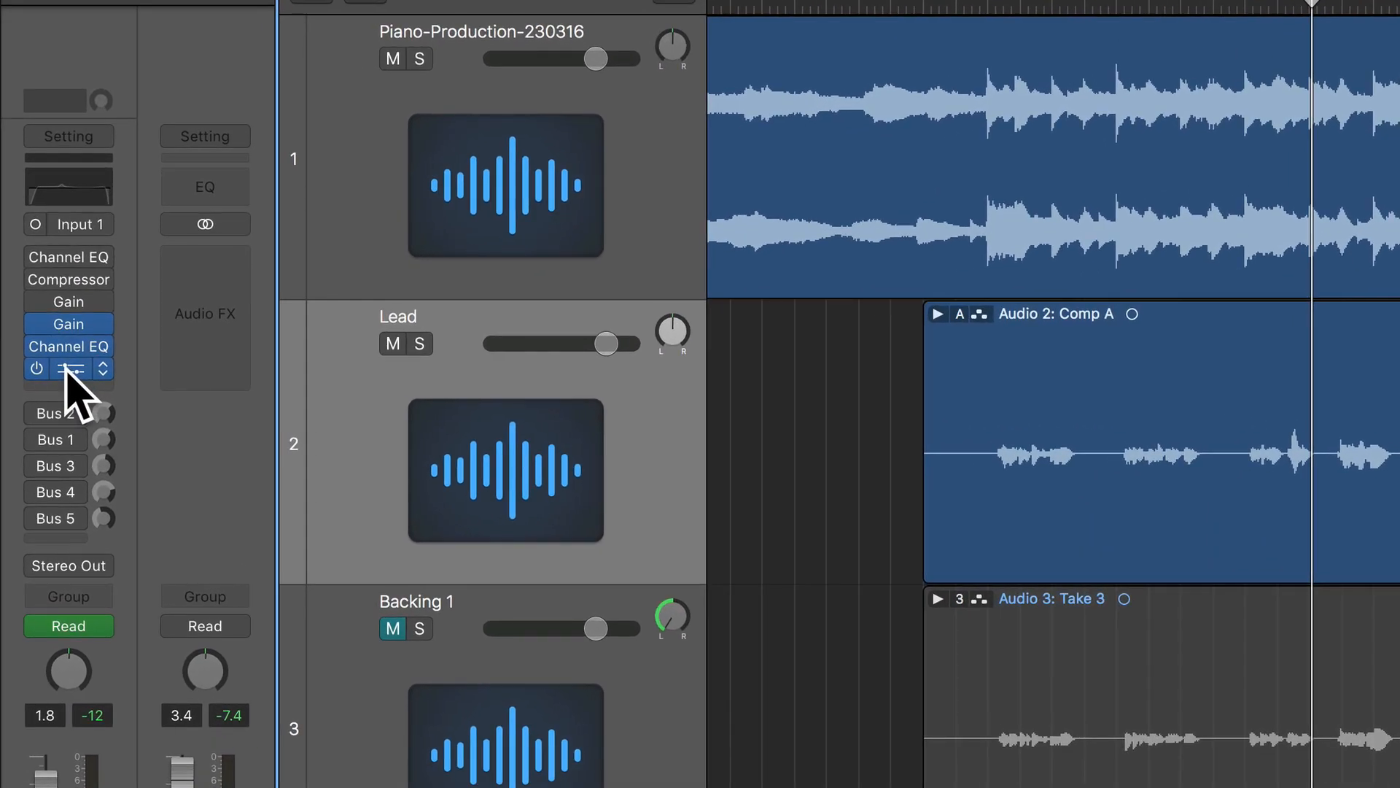
{"action": "mouse_move", "coordinate": [76, 375]}
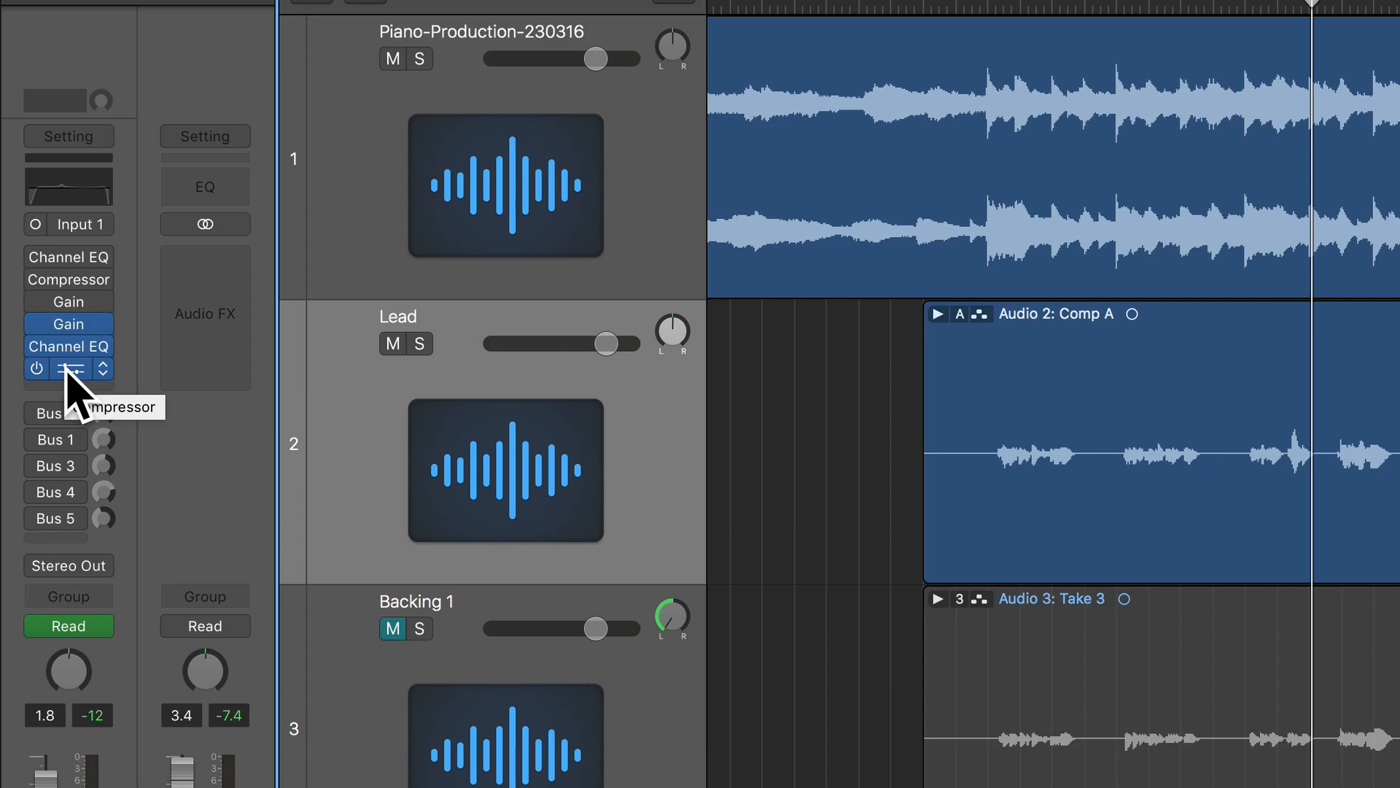
{"action": "mouse_move", "coordinate": [105, 385]}
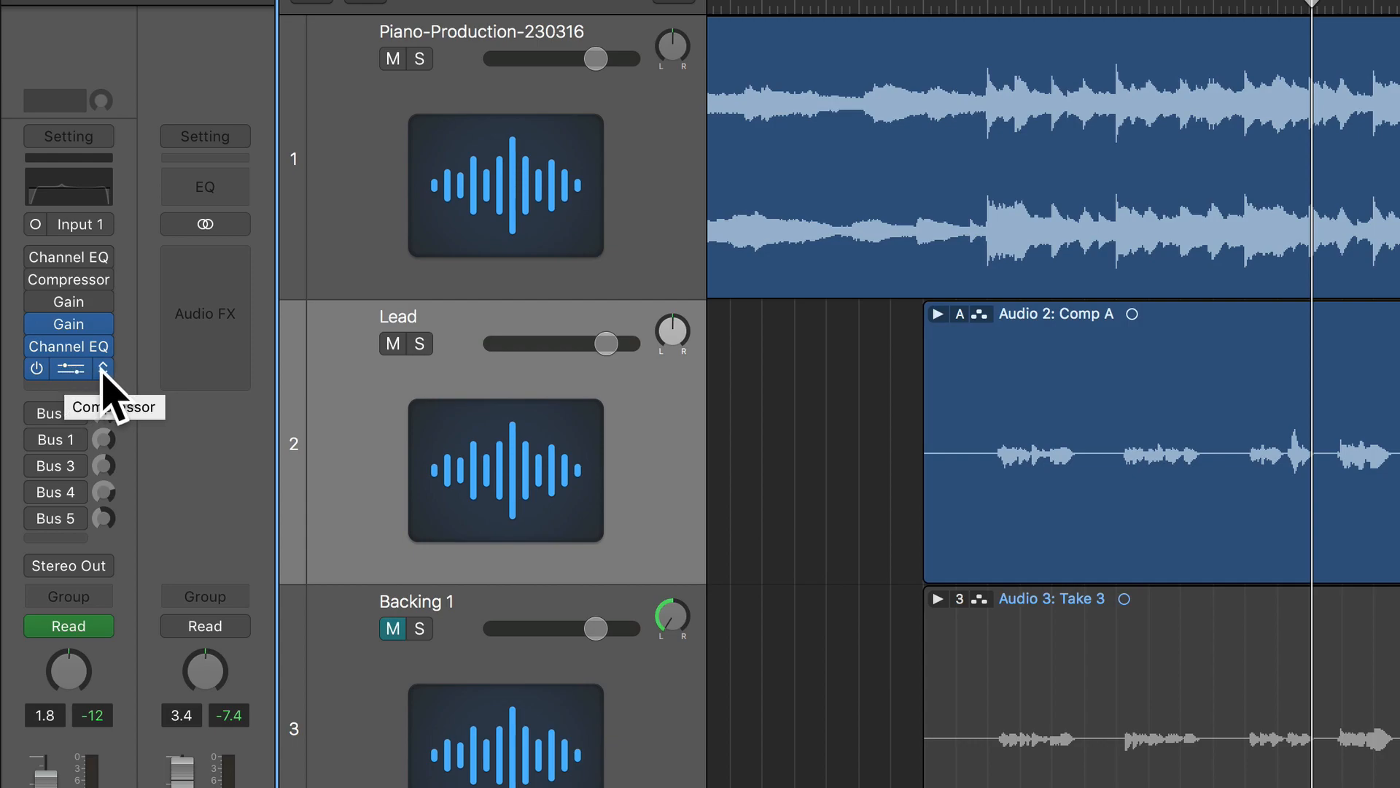
Step: Set the Lead track's Compressor insert to No Plug-in, emptying that slot
{"action": "left_click", "coordinate": [101, 369]}
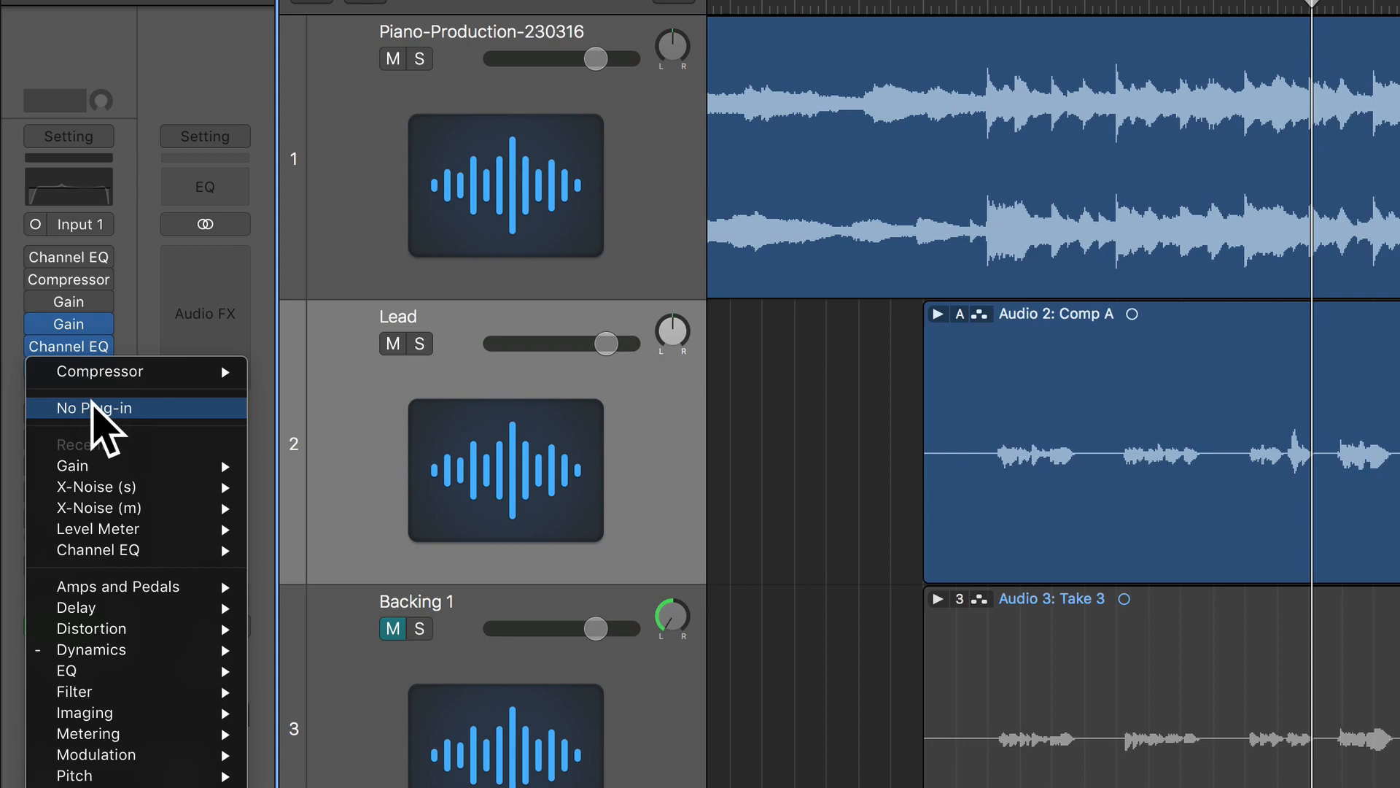
{"action": "left_click", "coordinate": [94, 407]}
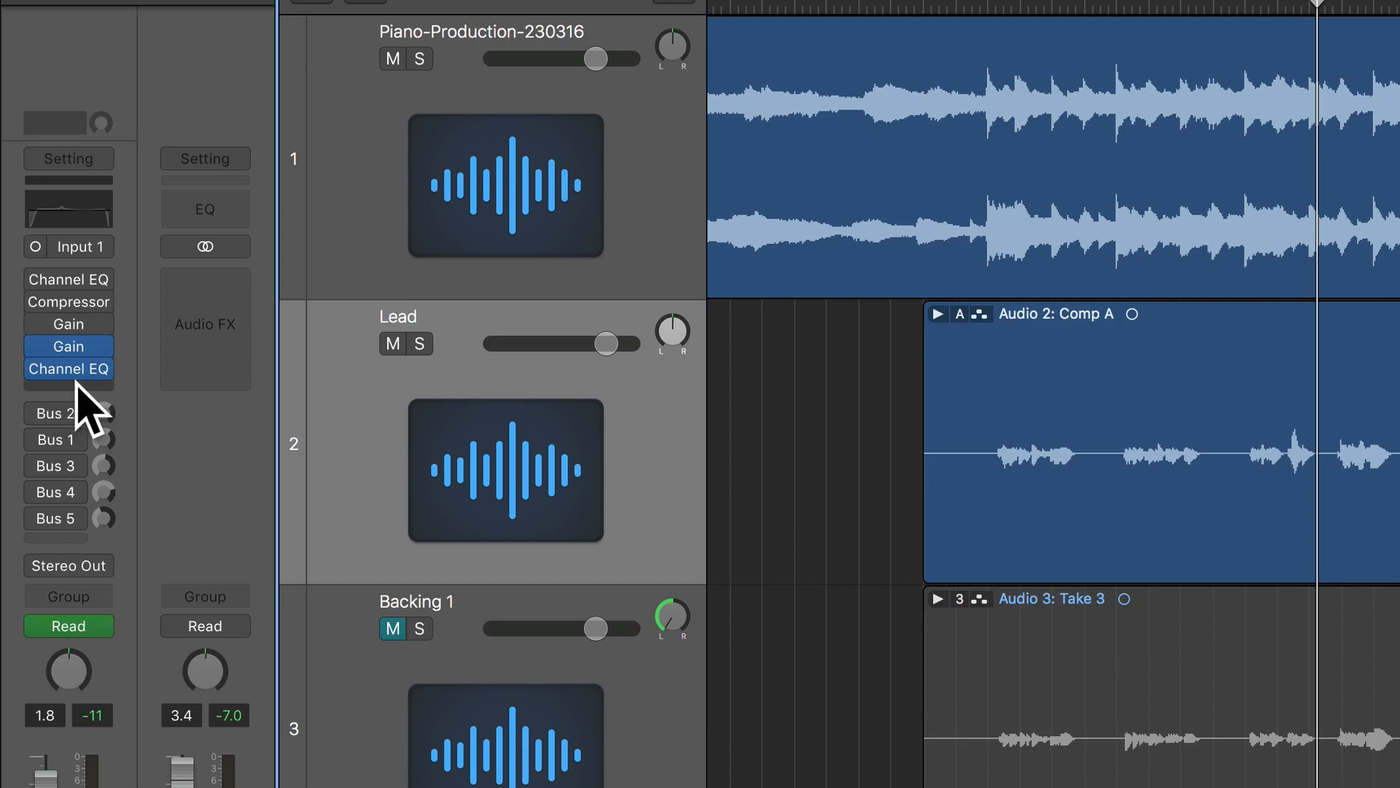
Step: Open the plug-in menu on the empty insert after the Lead track's final EQ
{"action": "left_click", "coordinate": [68, 369]}
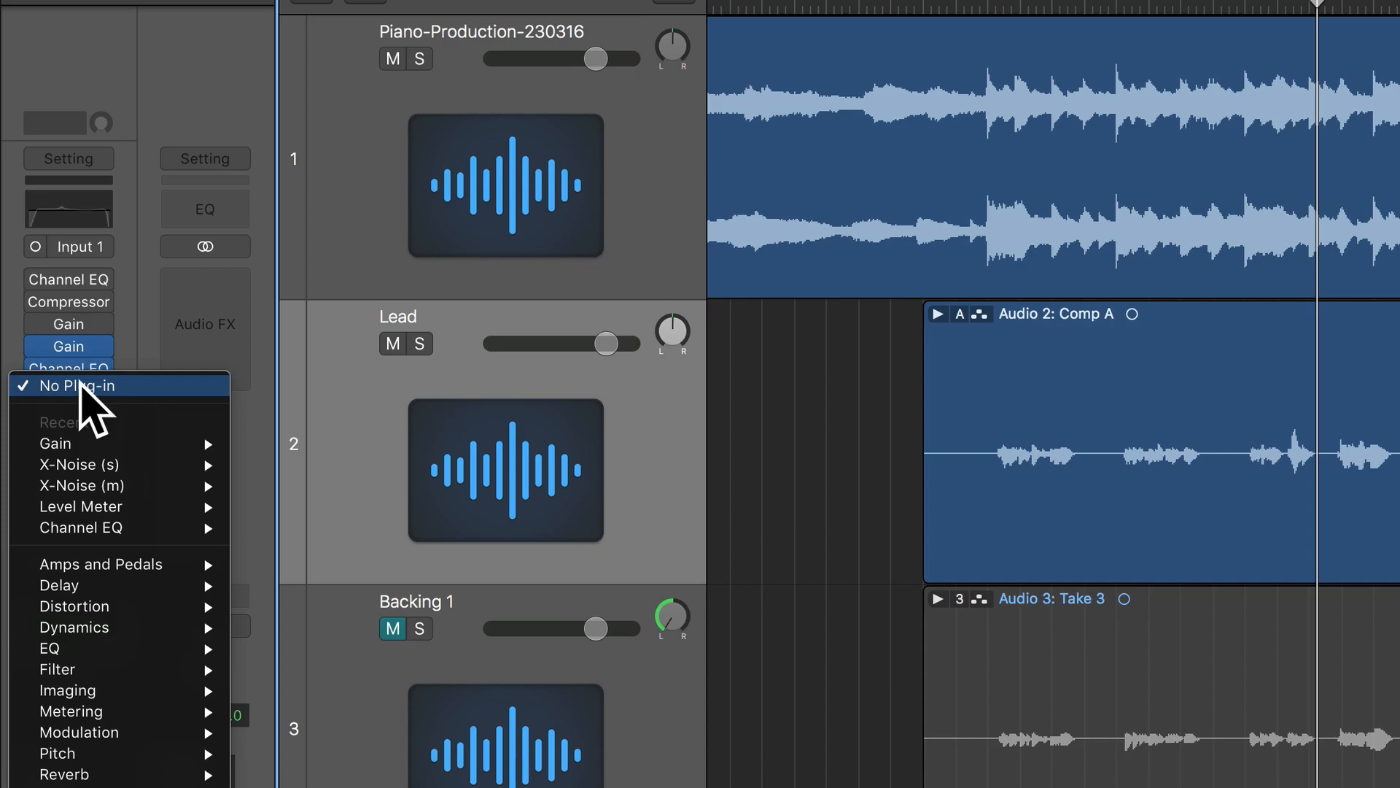
{"action": "mouse_move", "coordinate": [74, 627]}
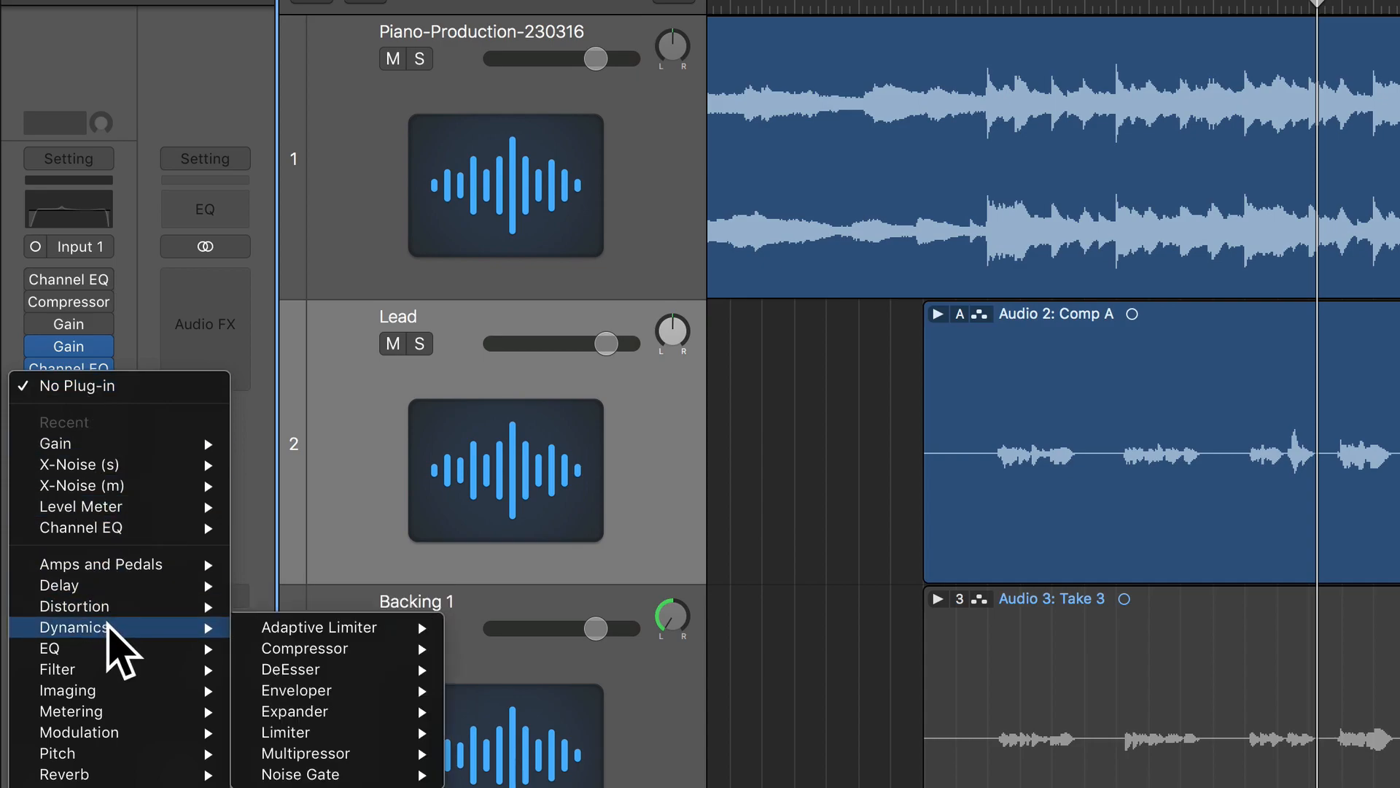
{"action": "mouse_move", "coordinate": [303, 648]}
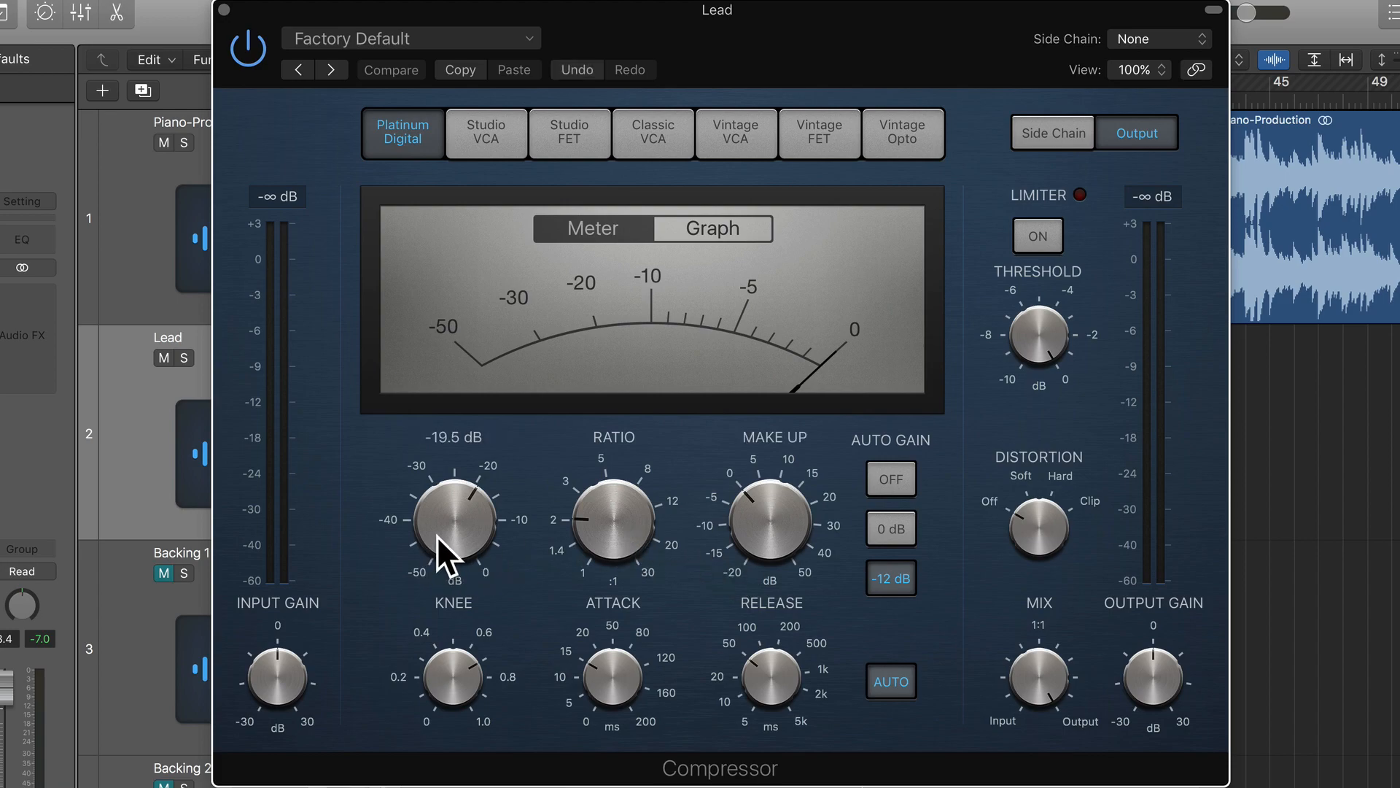
Step: Raise the Lead Compressor threshold from -19.5 dB to -9.5 dB
{"action": "left_click_drag", "start_coordinate": [454, 553], "coordinate": [435, 486]}
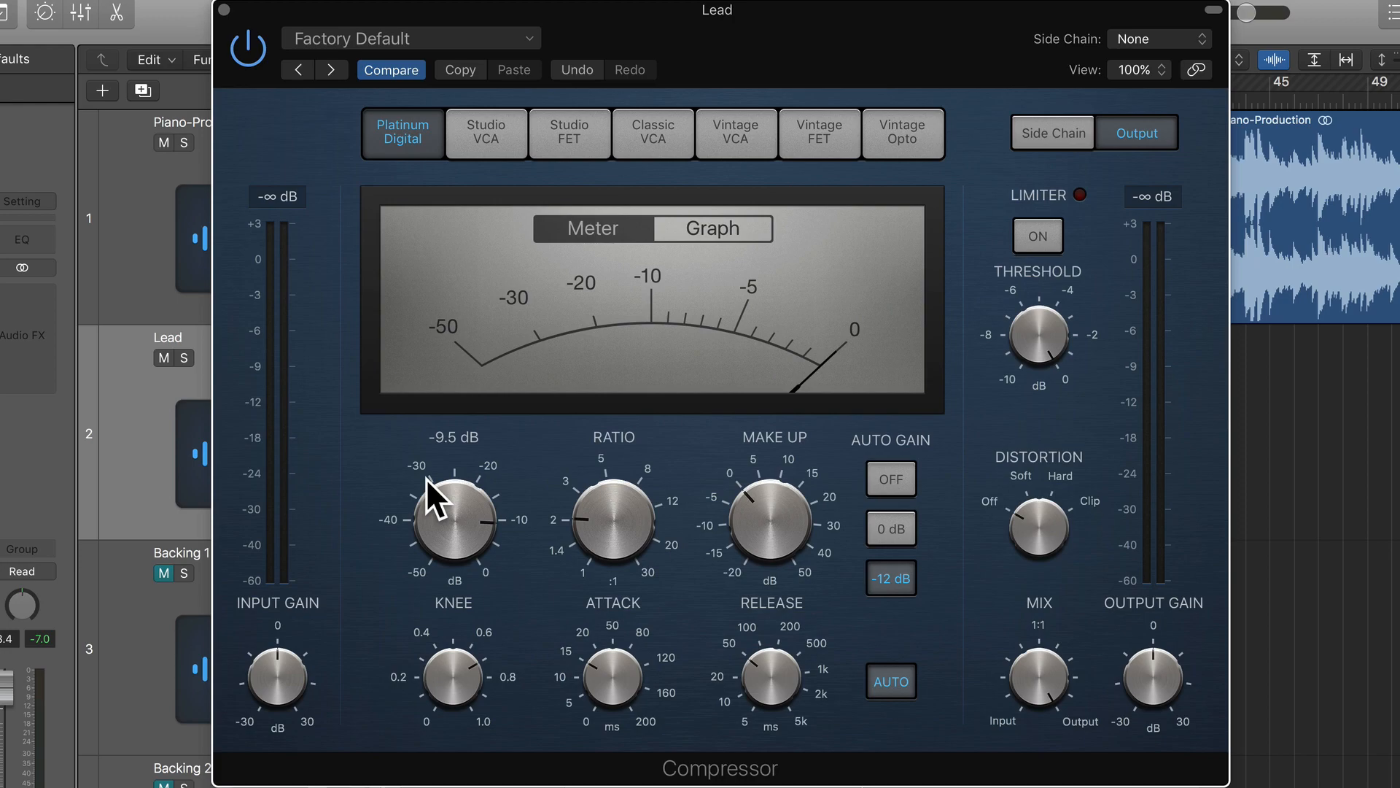
{"action": "mouse_move", "coordinate": [486, 571]}
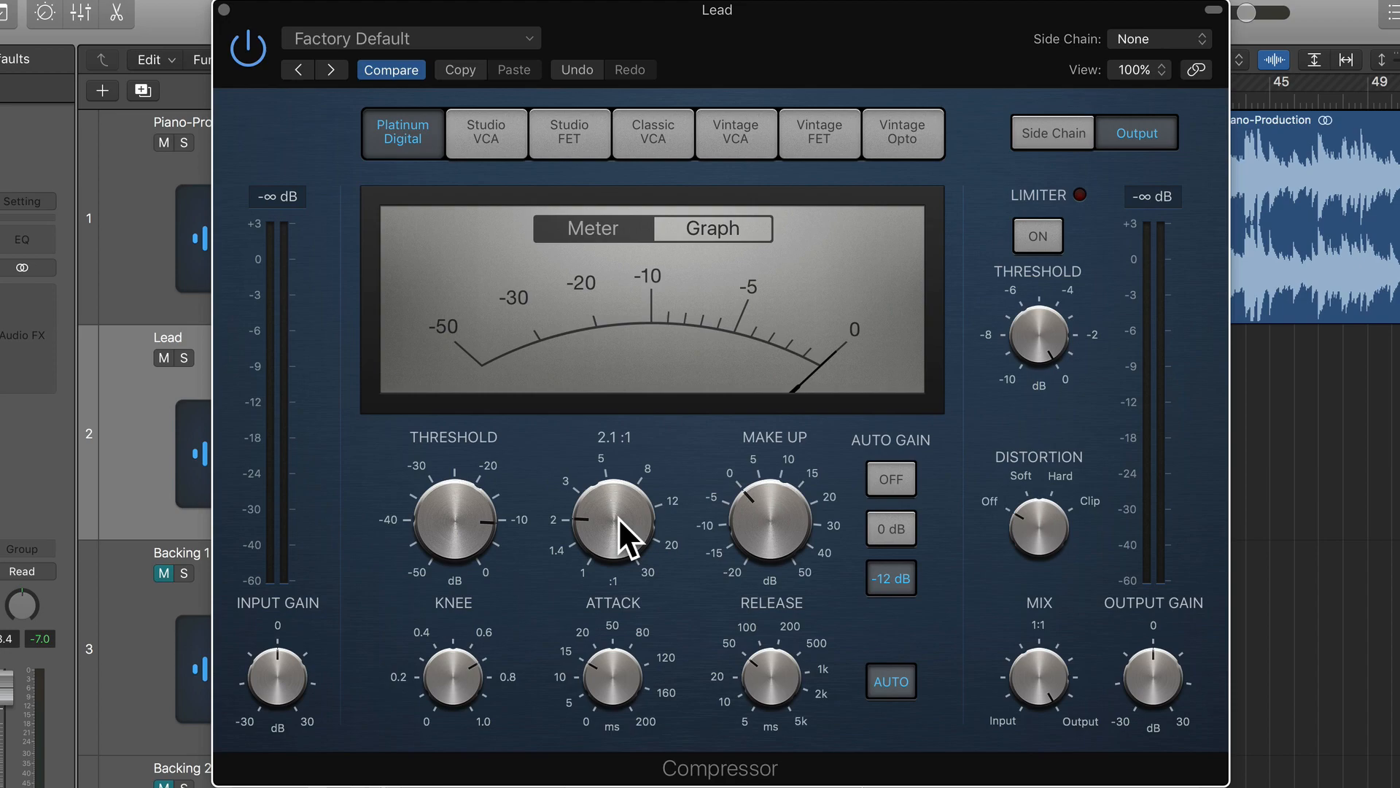
{"action": "mouse_move", "coordinate": [625, 536]}
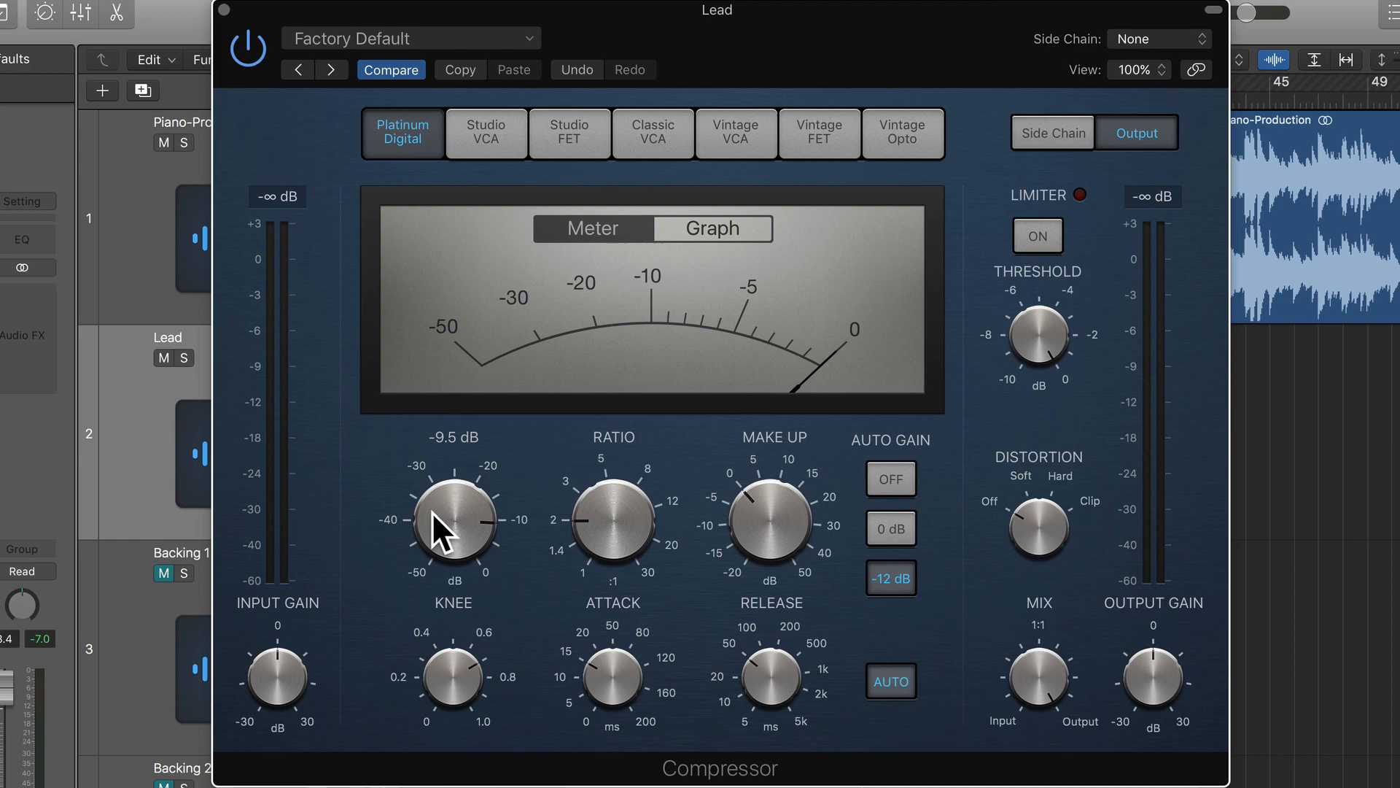
{"action": "left_click_drag", "start_coordinate": [454, 522], "coordinate": [451, 536]}
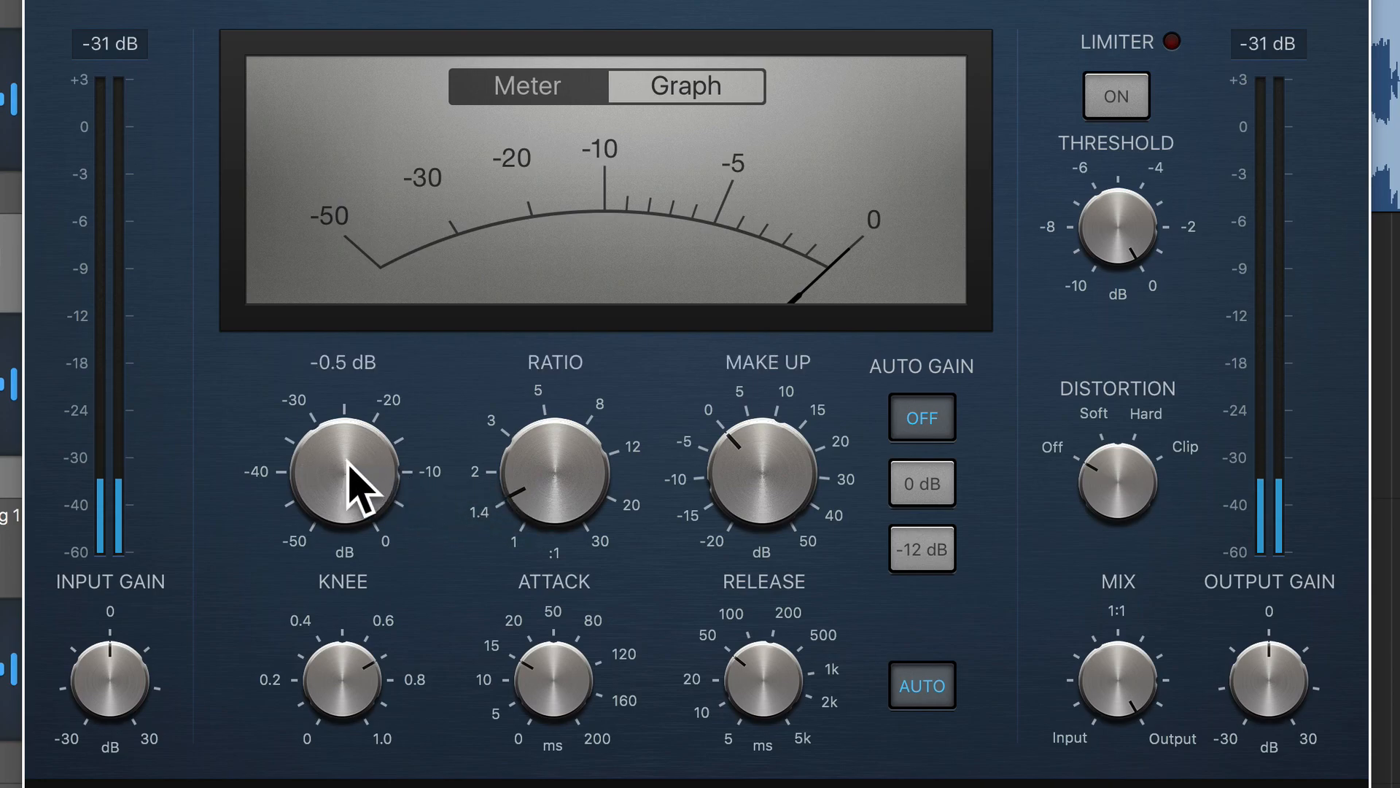
Step: Lower the Lead Compressor threshold to about -22.0 dB, keeping ratio near 1.5:1
{"action": "left_click_drag", "start_coordinate": [342, 473], "coordinate": [353, 536]}
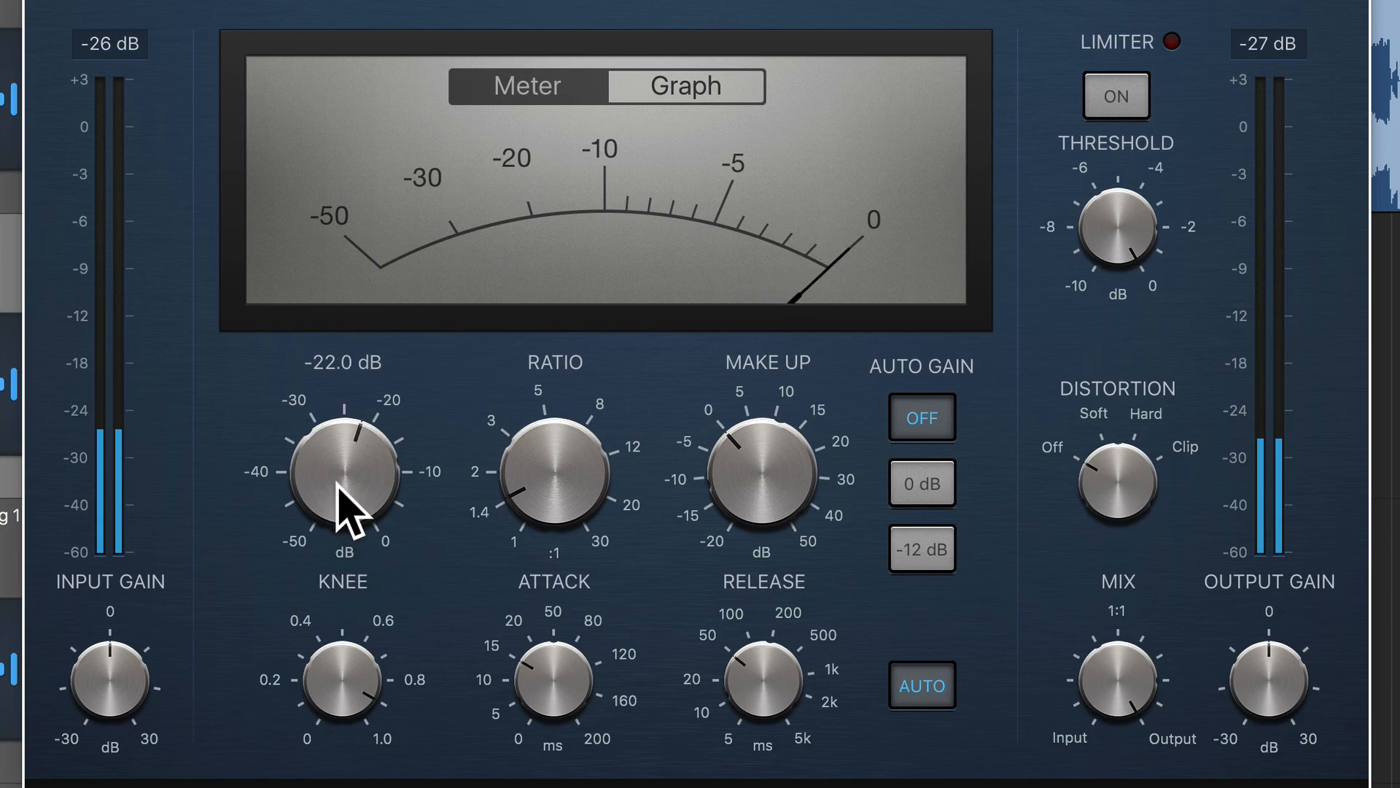
{"action": "left_click_drag", "start_coordinate": [342, 474], "coordinate": [344, 501]}
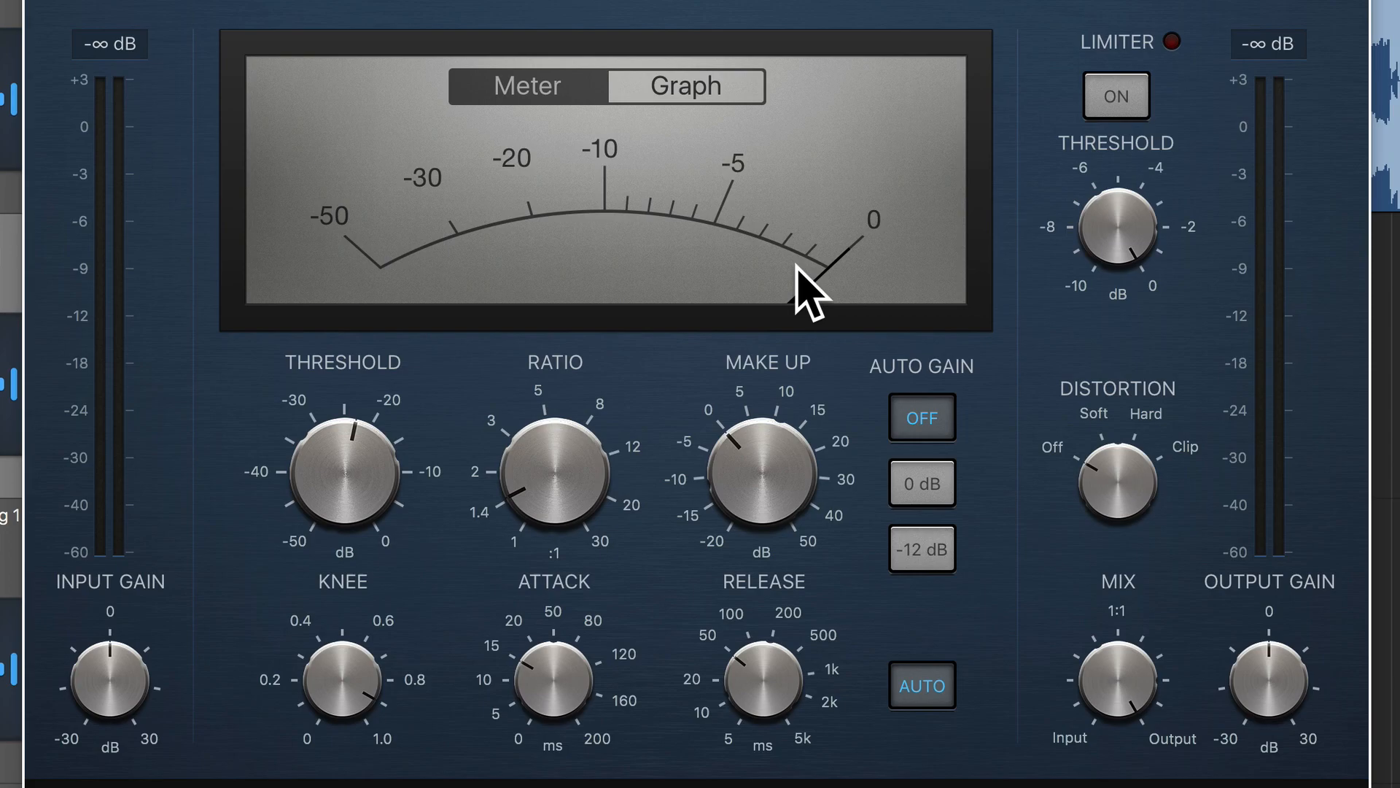
{"action": "mouse_move", "coordinate": [793, 277]}
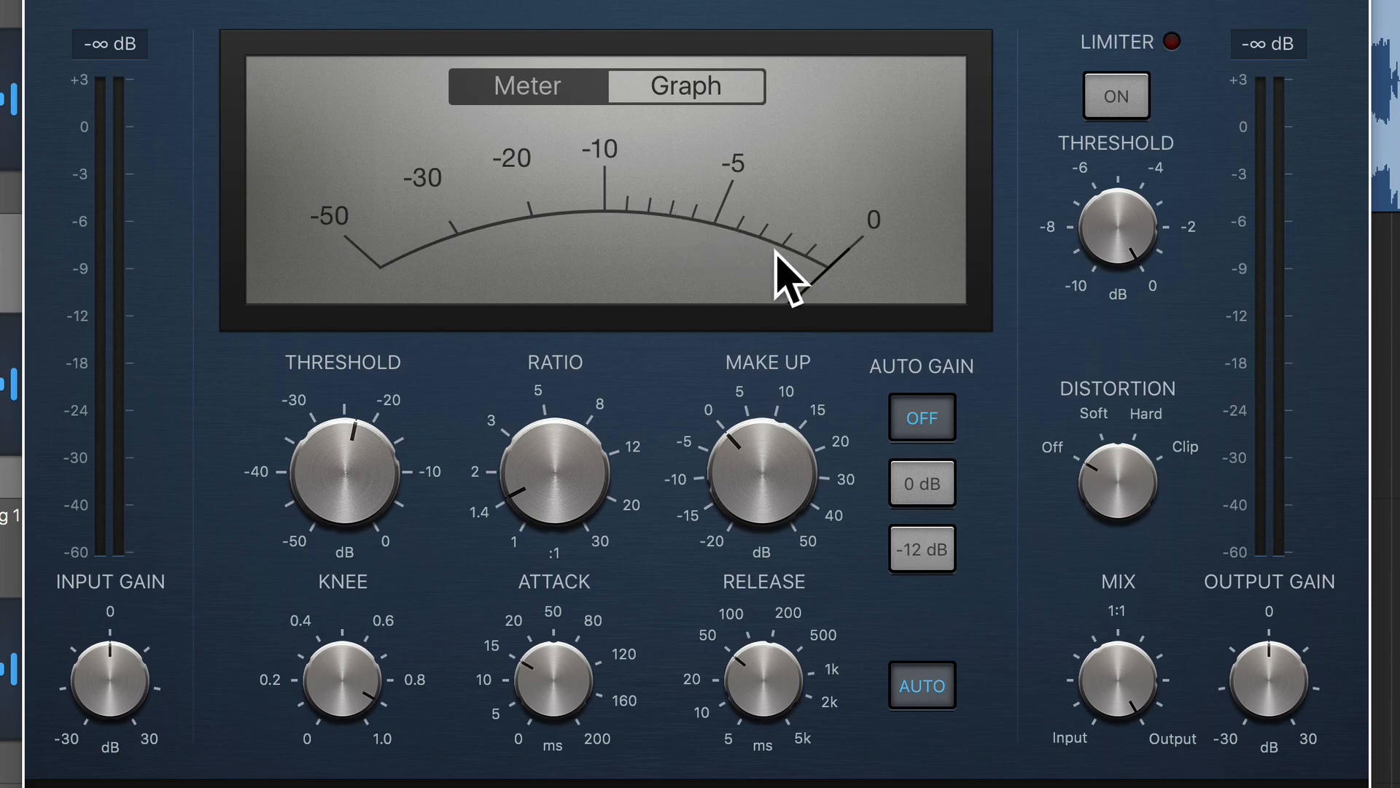
{"action": "mouse_move", "coordinate": [835, 291]}
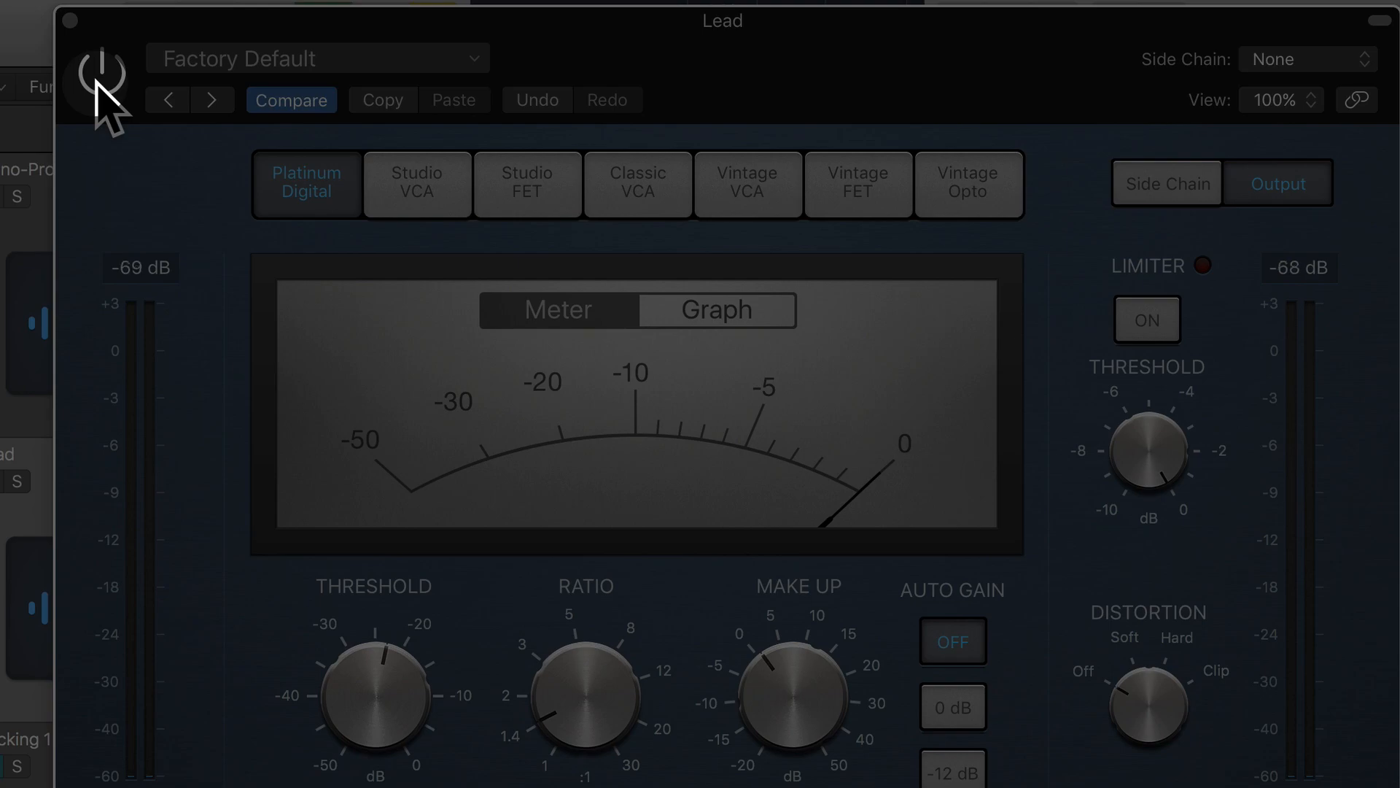
Step: Re-enable the Lead Compressor and set its make-up gain to 1.0 dB
{"action": "left_click", "coordinate": [101, 71]}
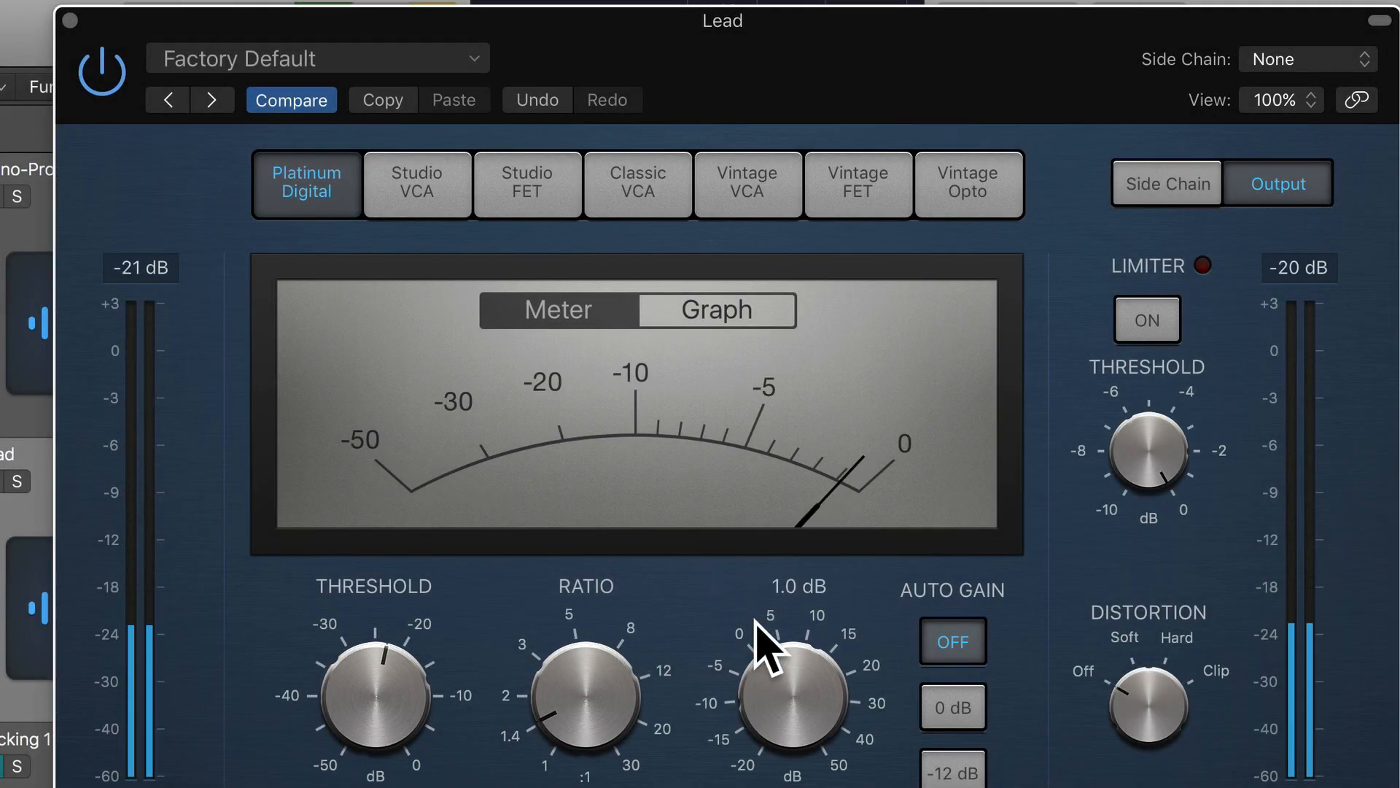
{"action": "left_click_drag", "start_coordinate": [763, 644], "coordinate": [790, 715]}
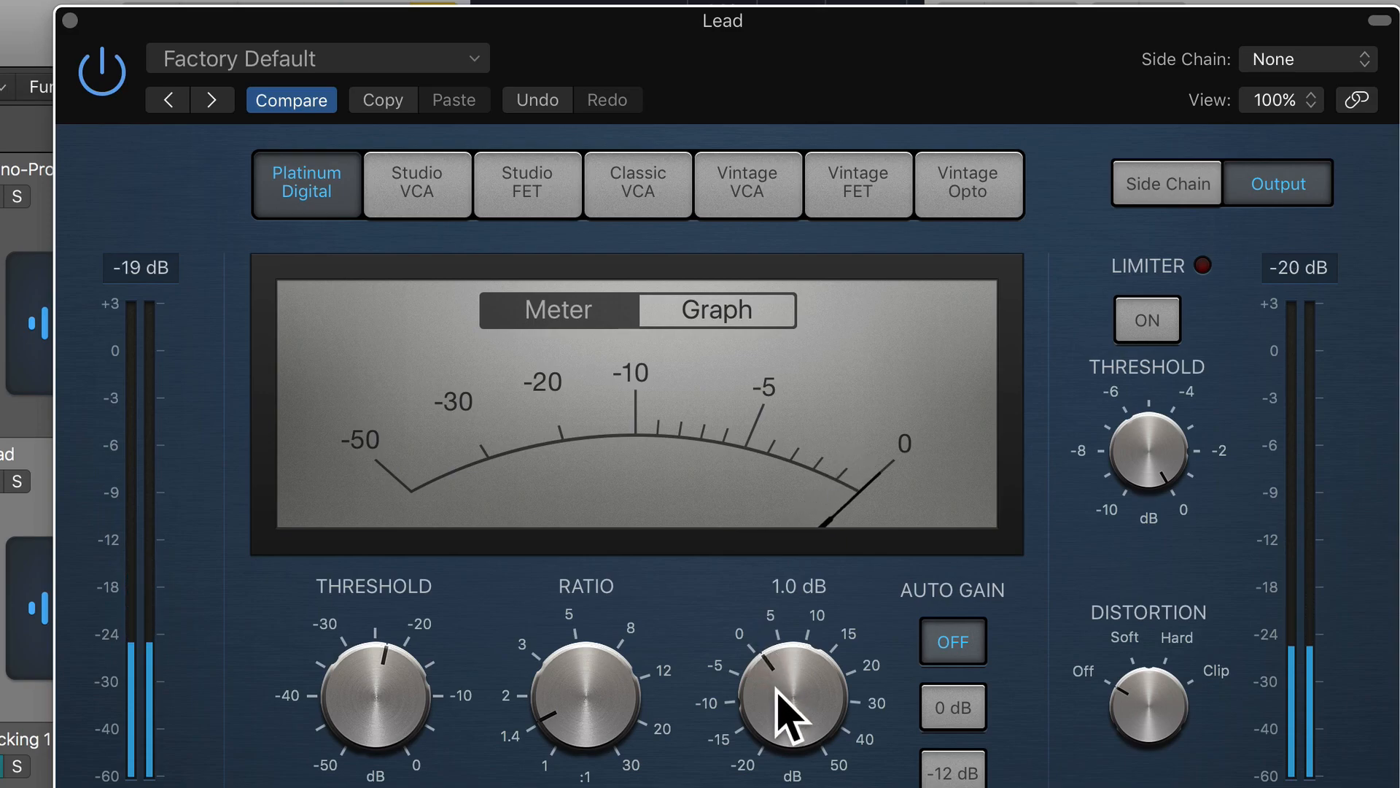